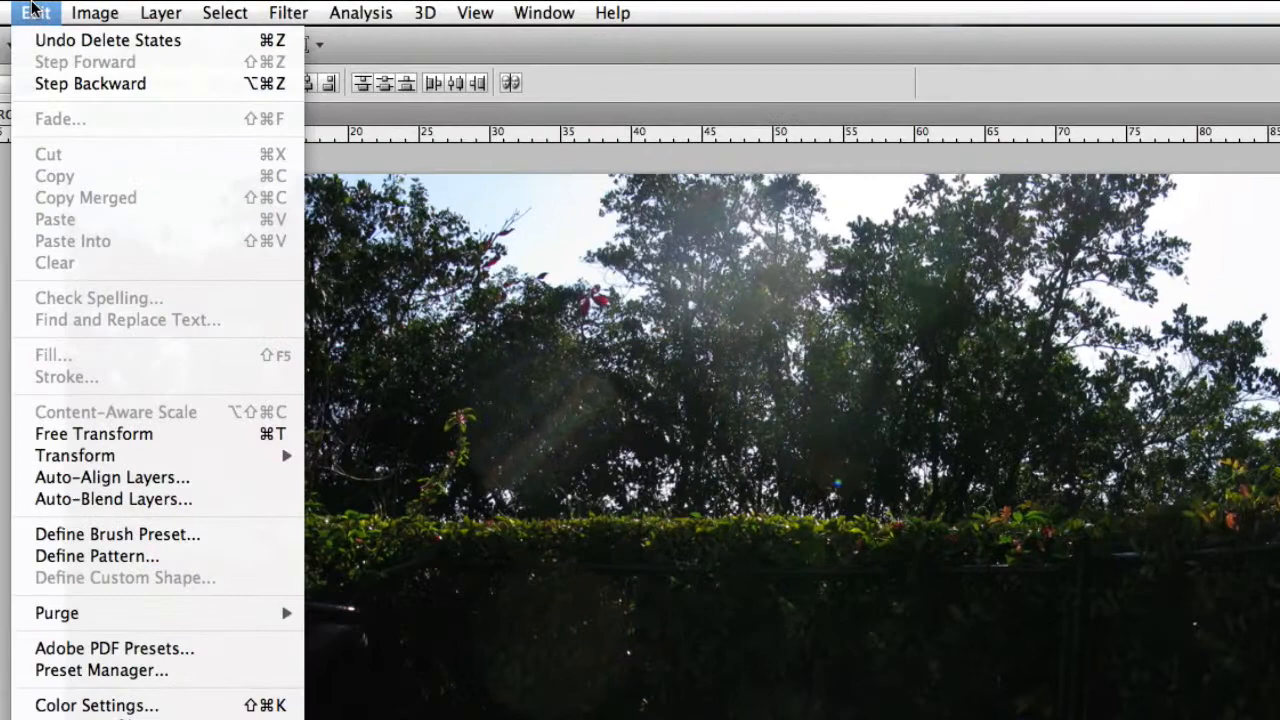
mouse_move(112, 477)
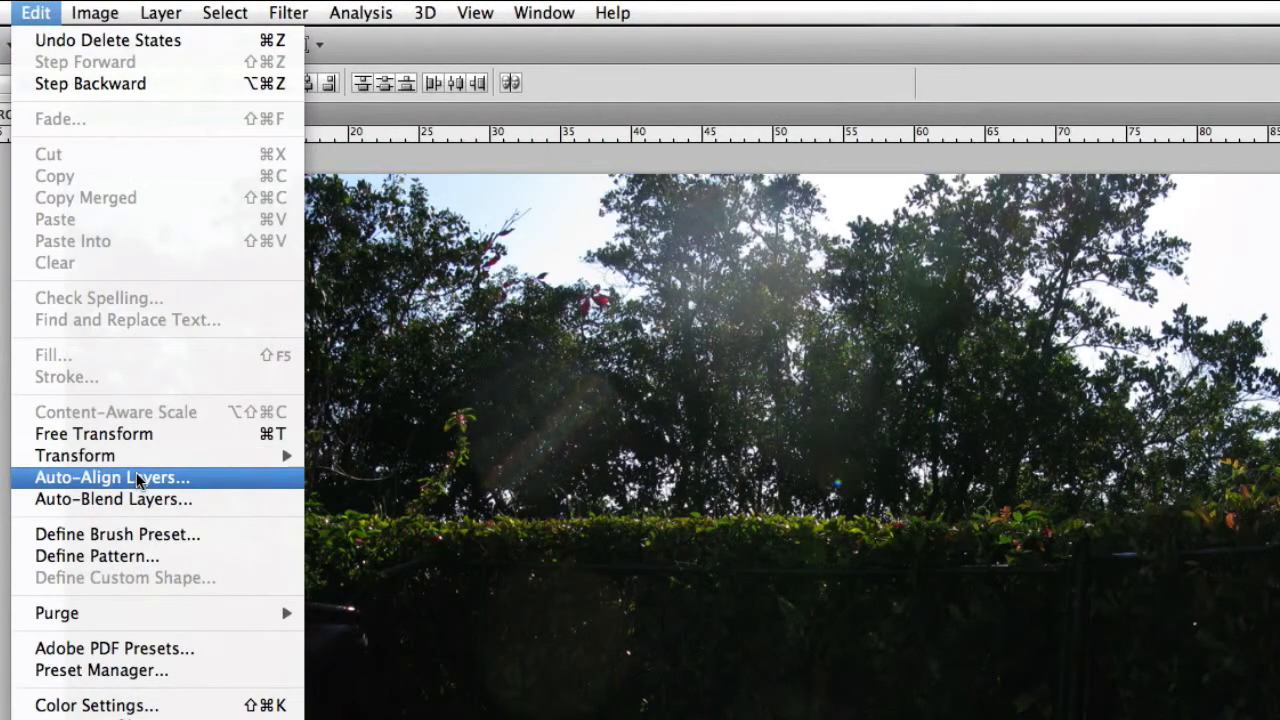
Step: Open Auto-Align Layers for the stacked photos with Auto projection selected
click(111, 477)
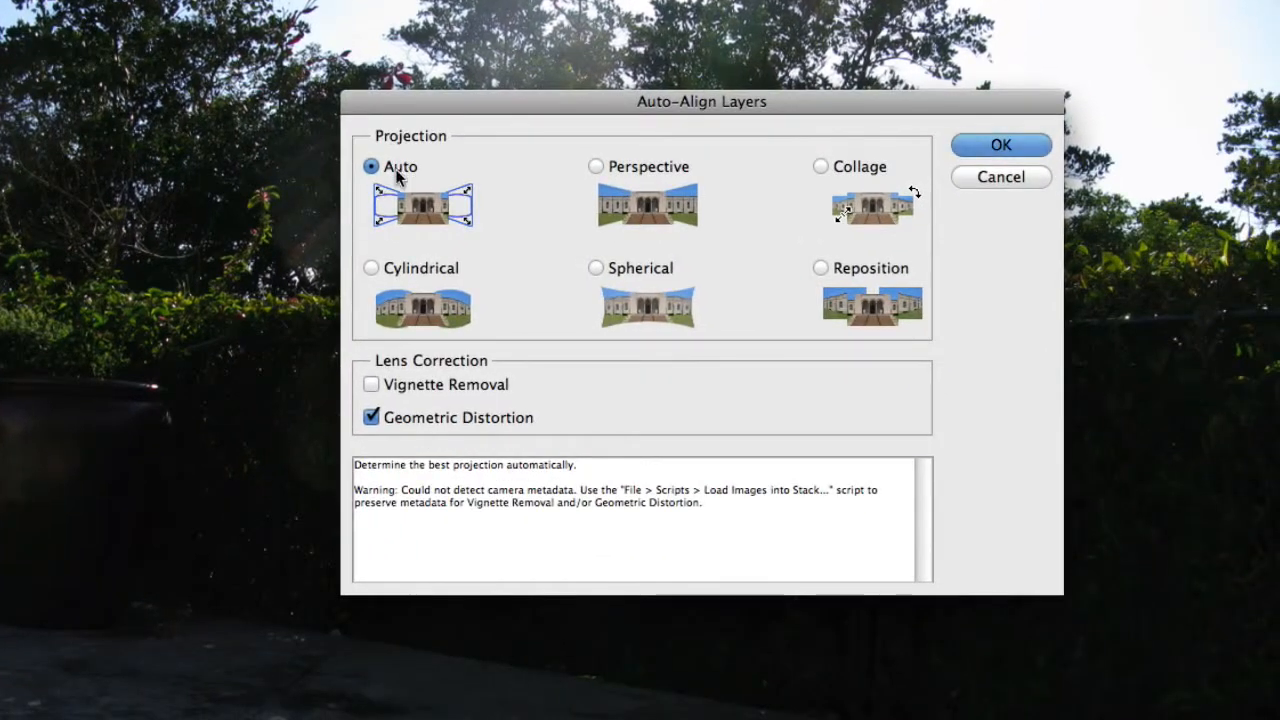
mouse_move(400, 167)
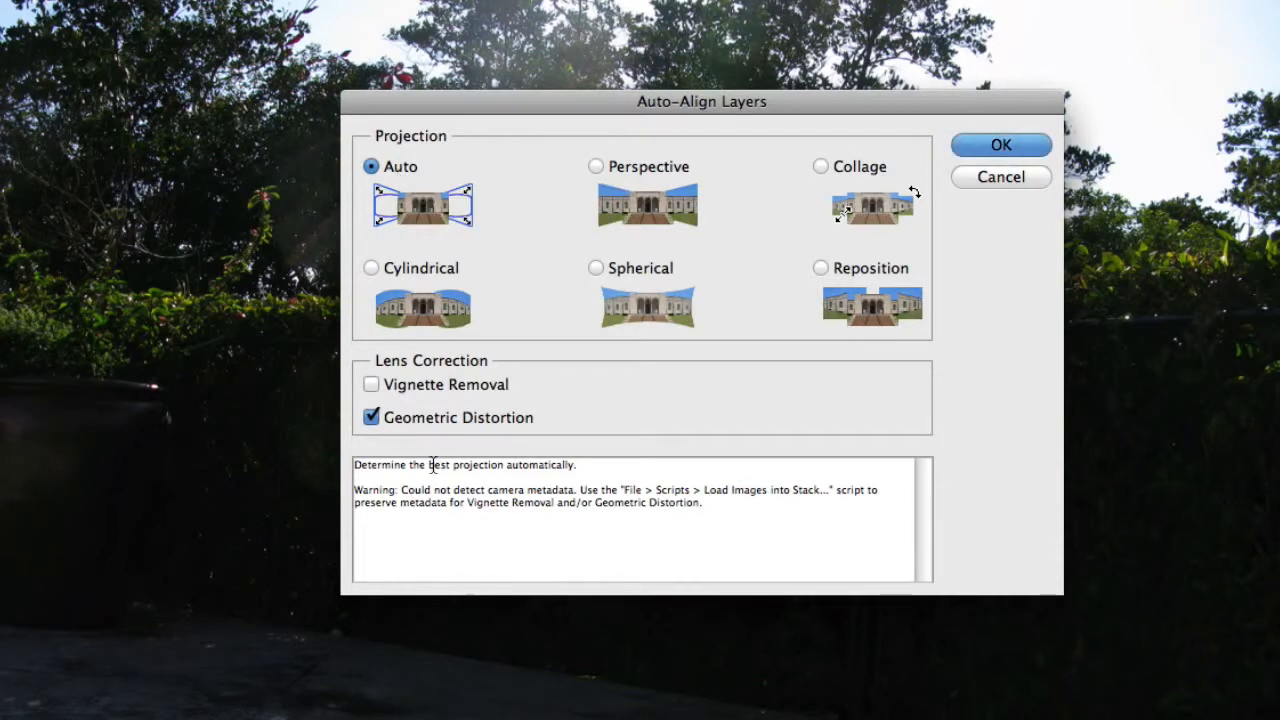
mouse_move(447, 440)
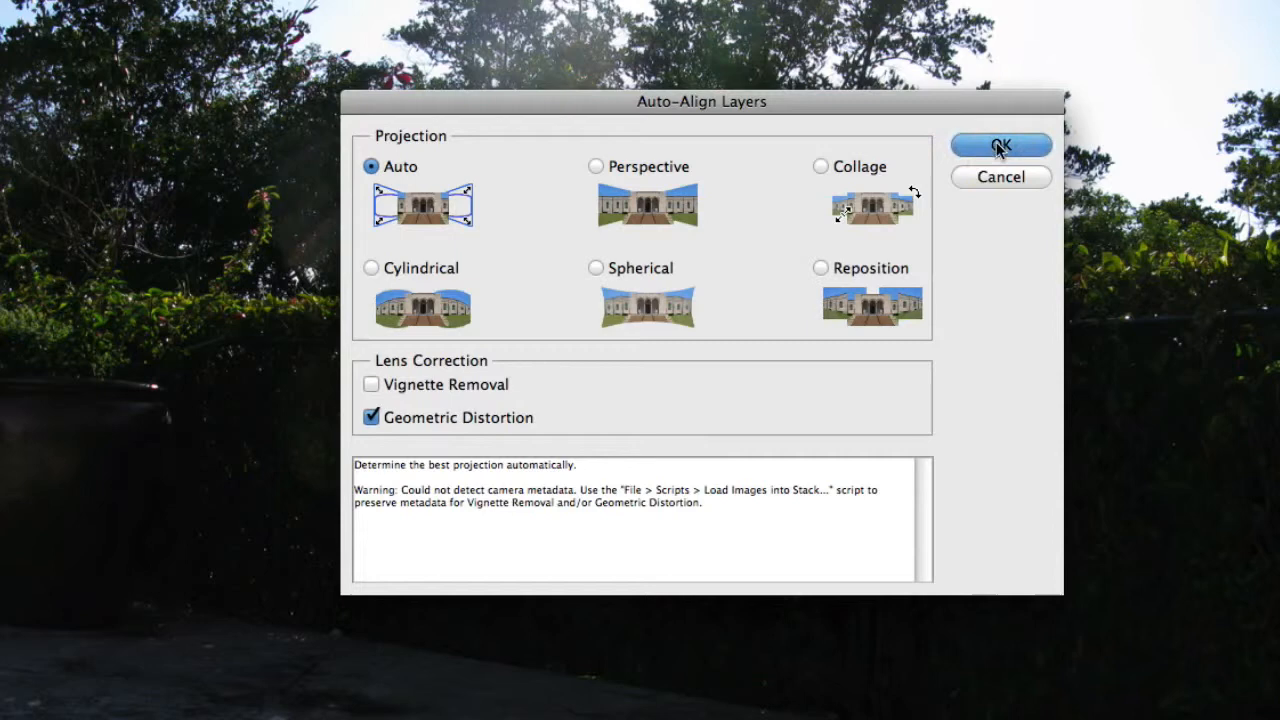
Step: Auto-align the pool photo layers into a rough overlapping panorama
click(1000, 145)
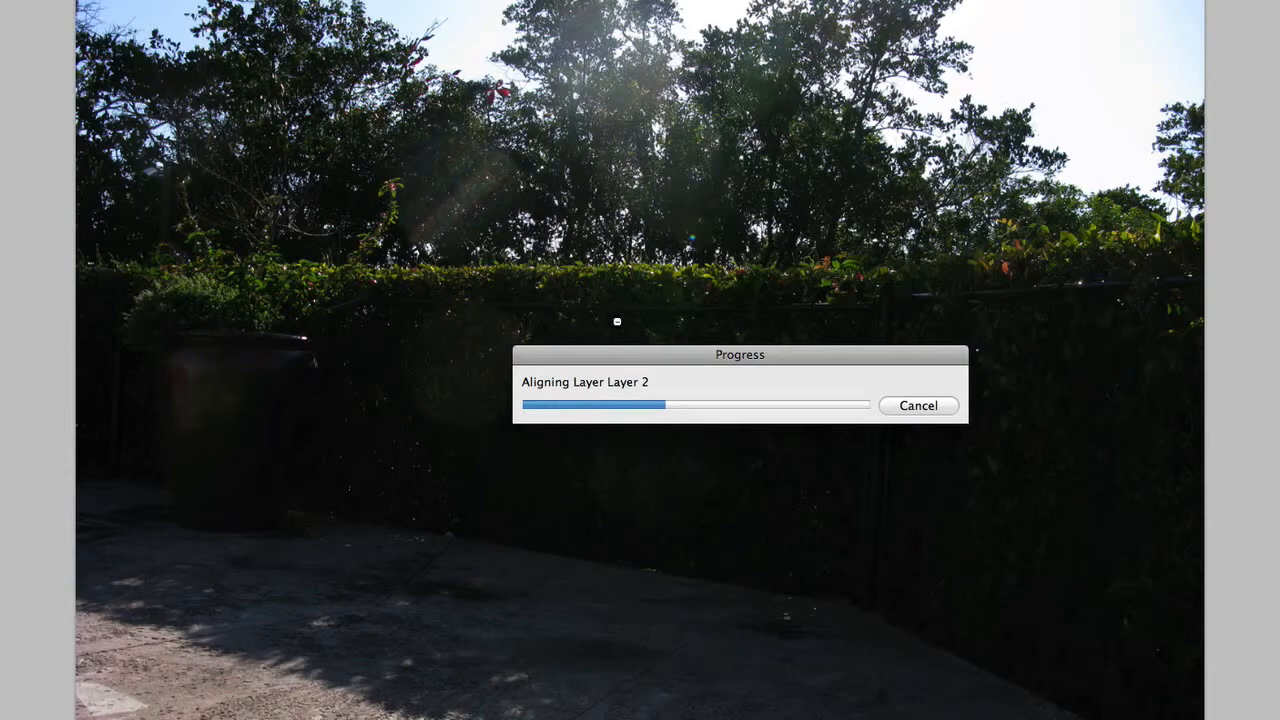
click(27, 9)
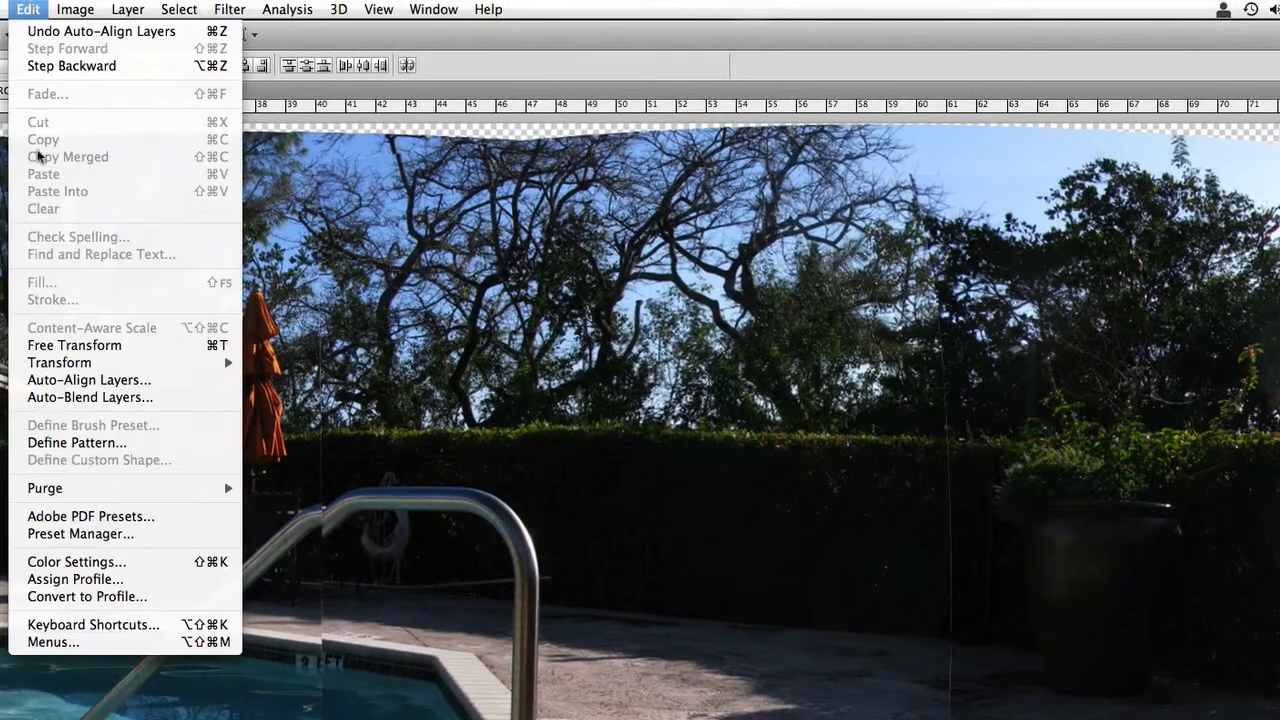
Step: Auto-blend the layers as a Panorama with Seamless Tones and Colors
click(90, 397)
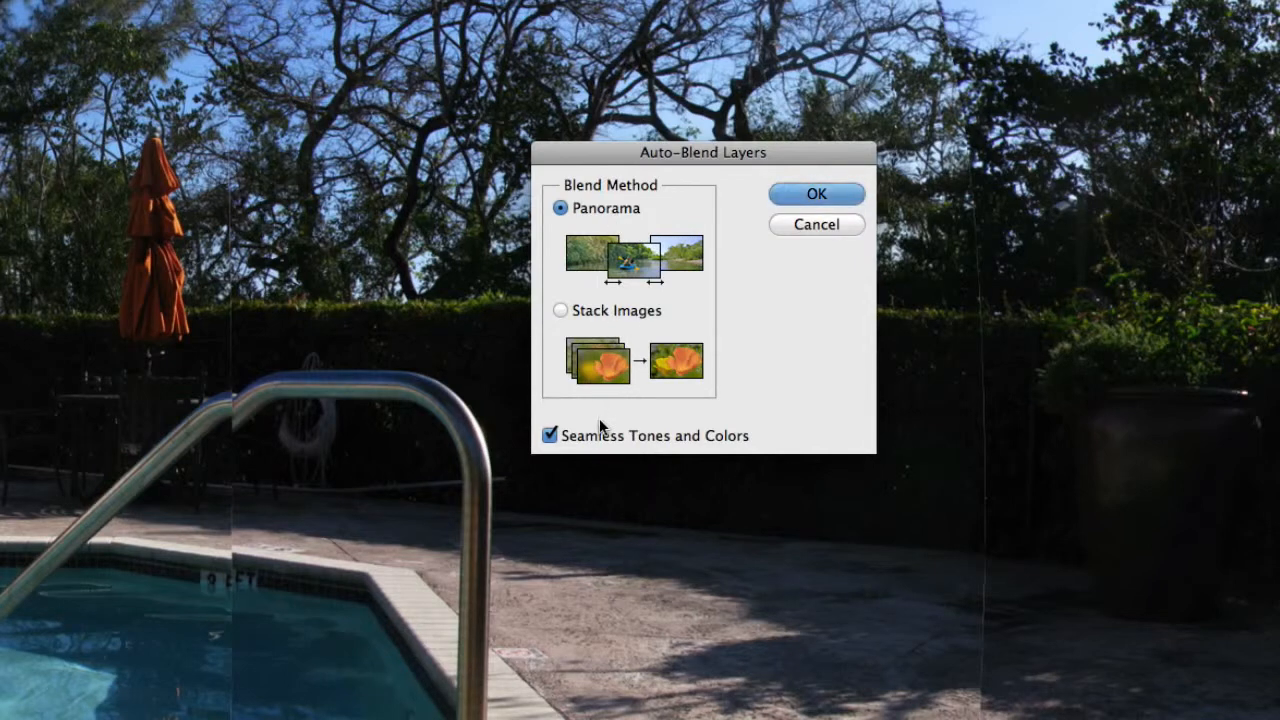
mouse_move(735, 440)
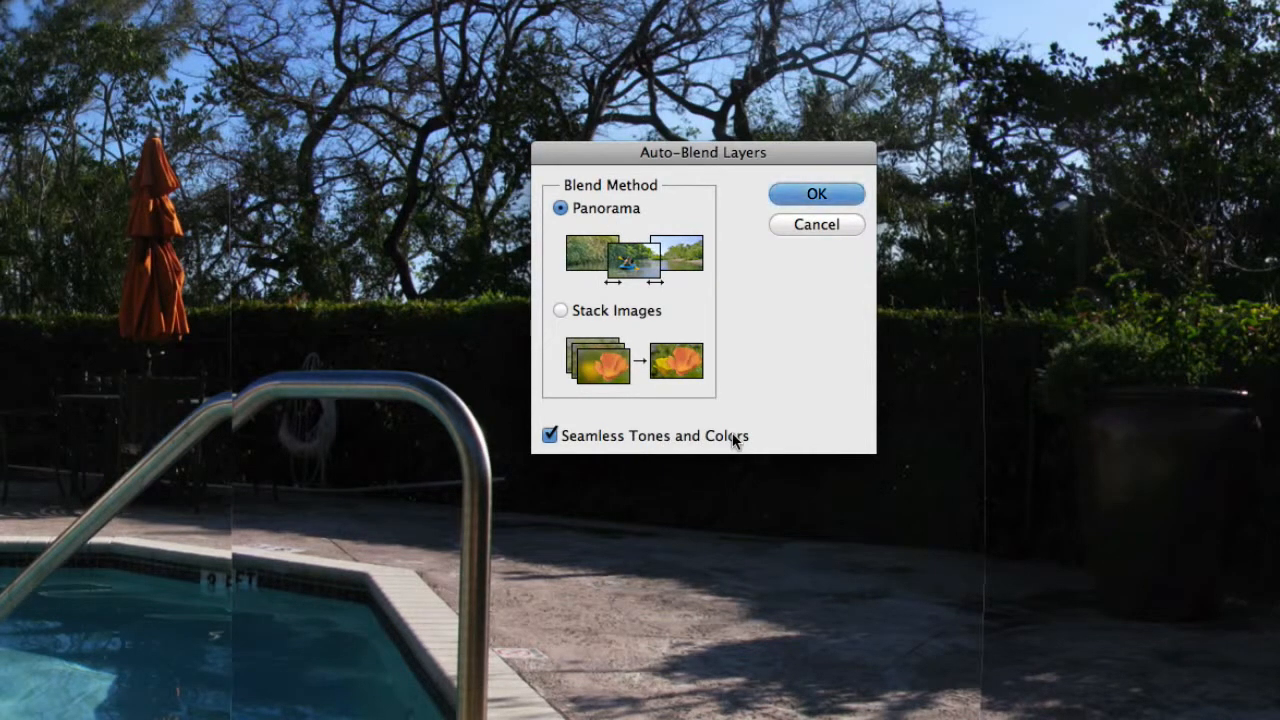
click(816, 193)
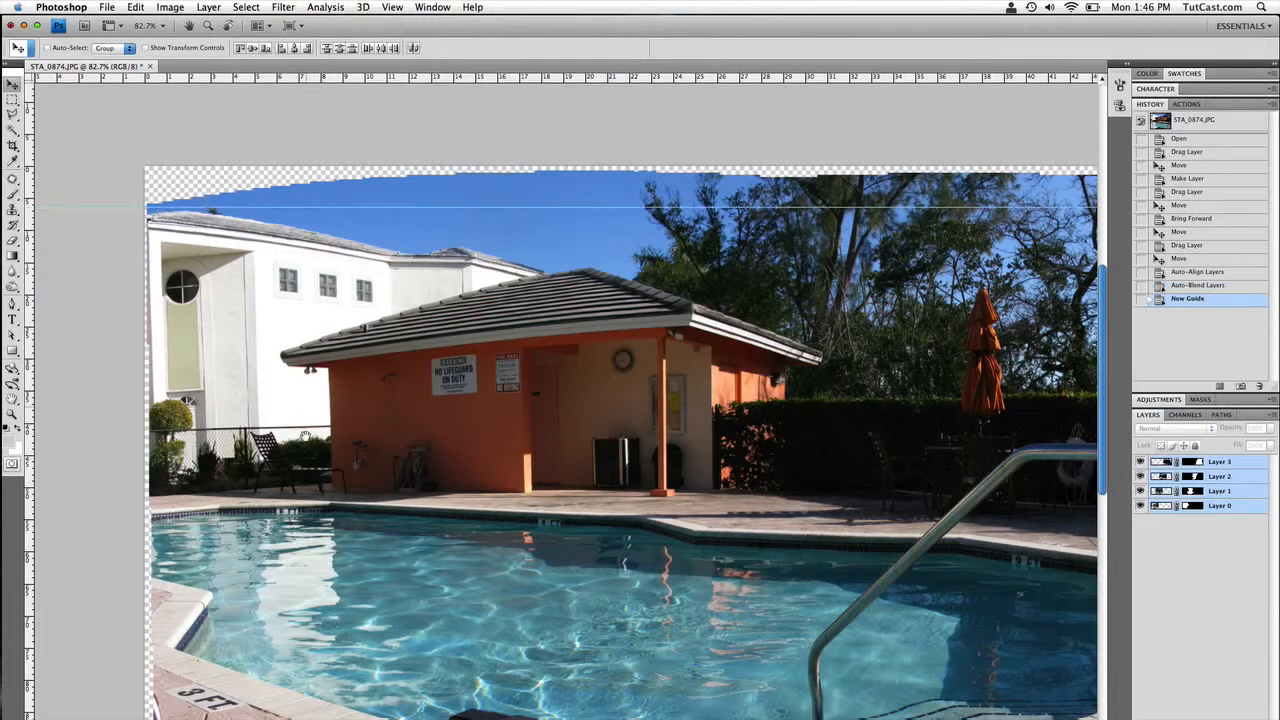
Step: Scroll down to check the panorama's bottom edge for cropping guides
scroll(down, 3)
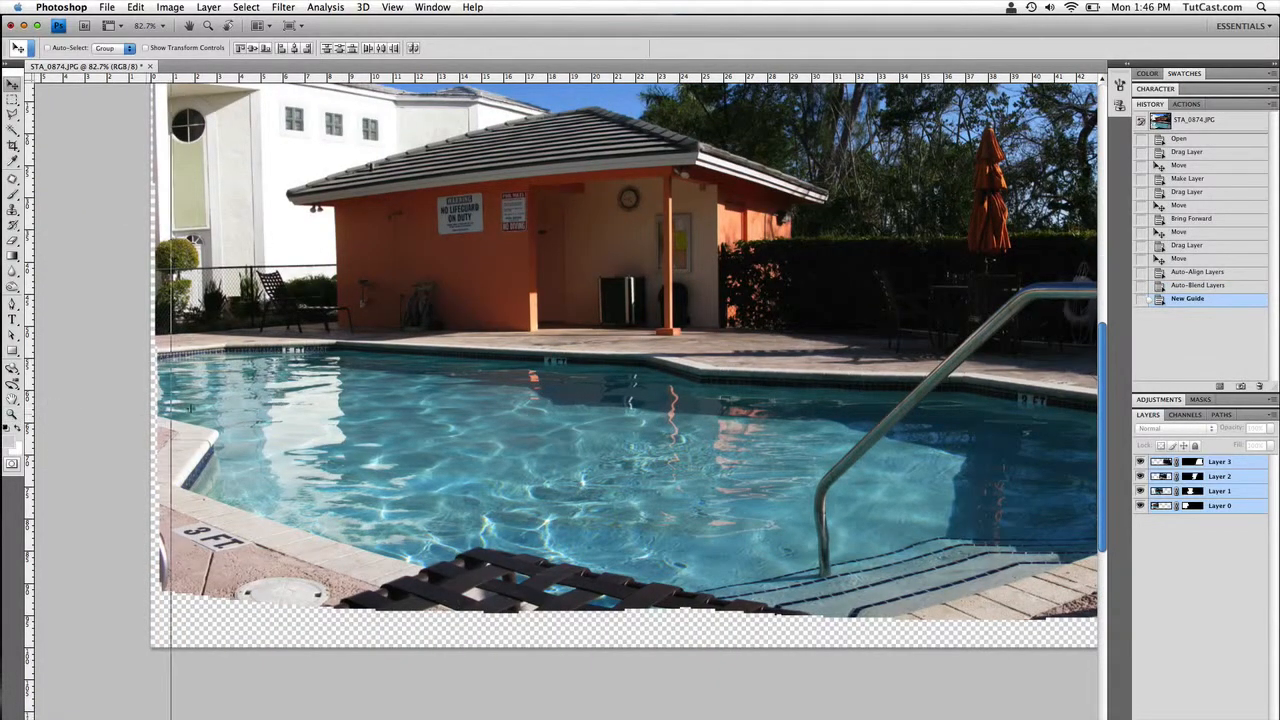